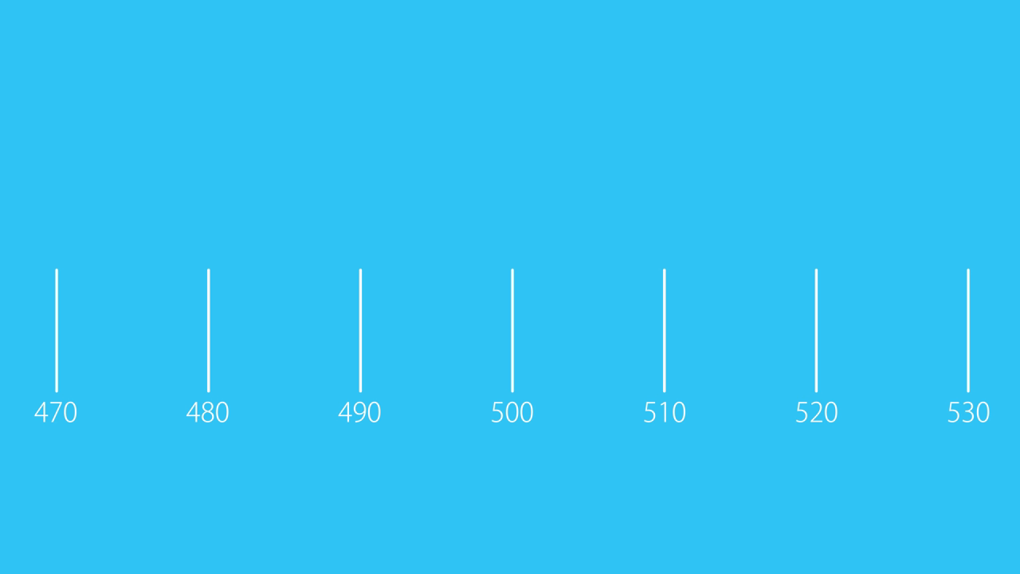
- Show the ArduinoDueDirectInputMacros.ino source with its include and joystick setup lines
left_click(532, 342)
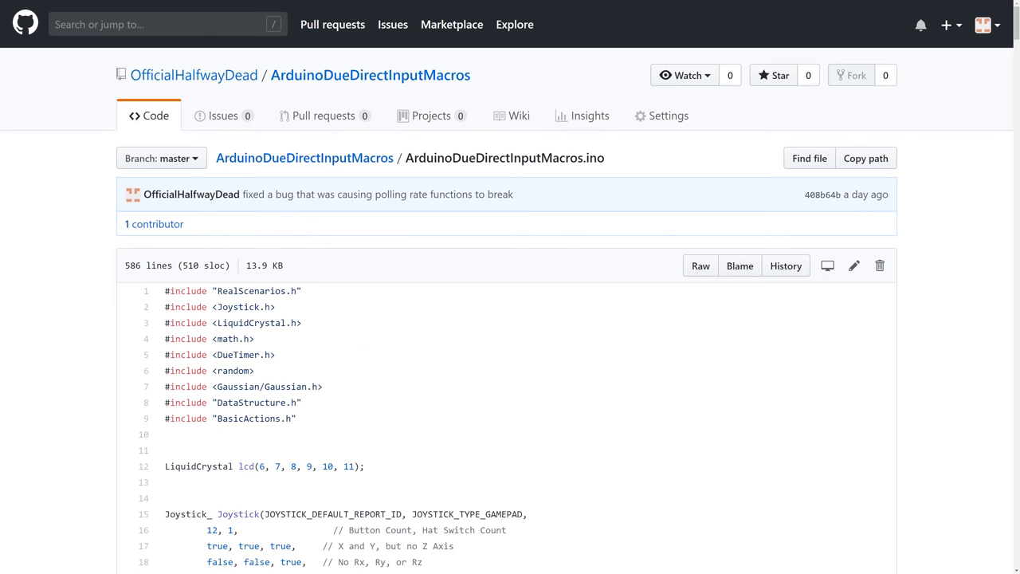
- Scroll down to the polling_rate_mod and polling_10 through ident helper functions
scroll("down", 3)
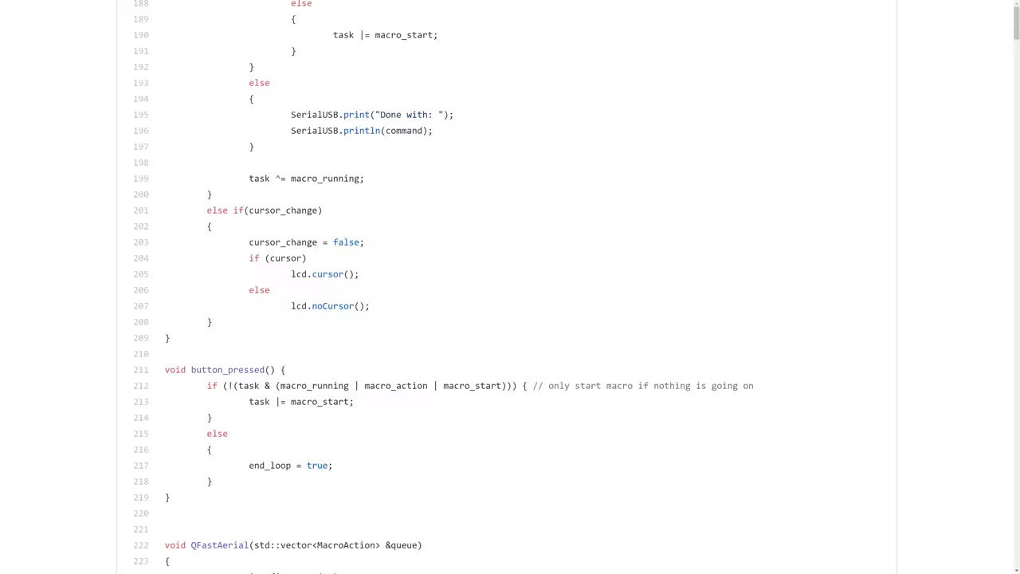
scroll("down", 3)
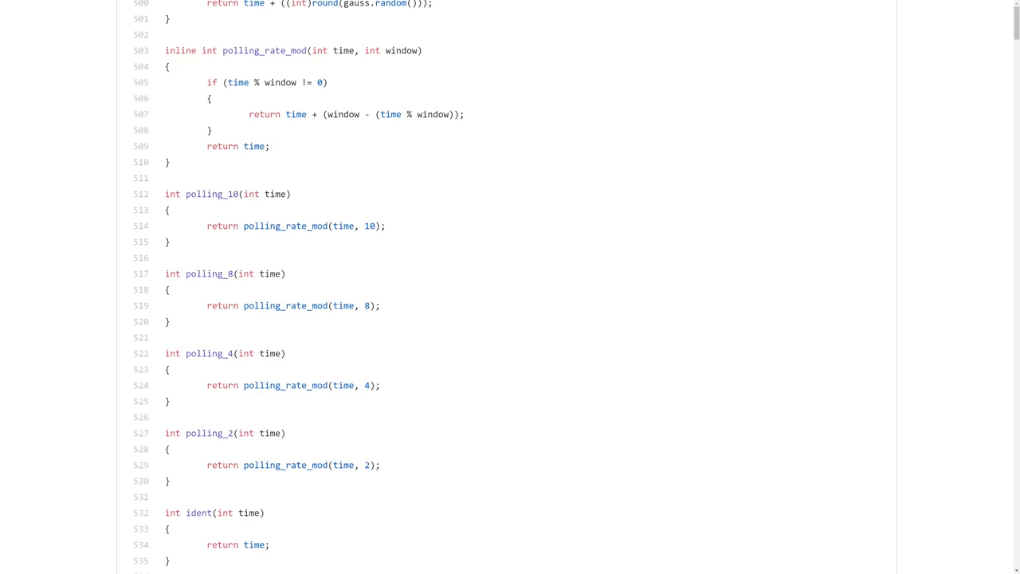